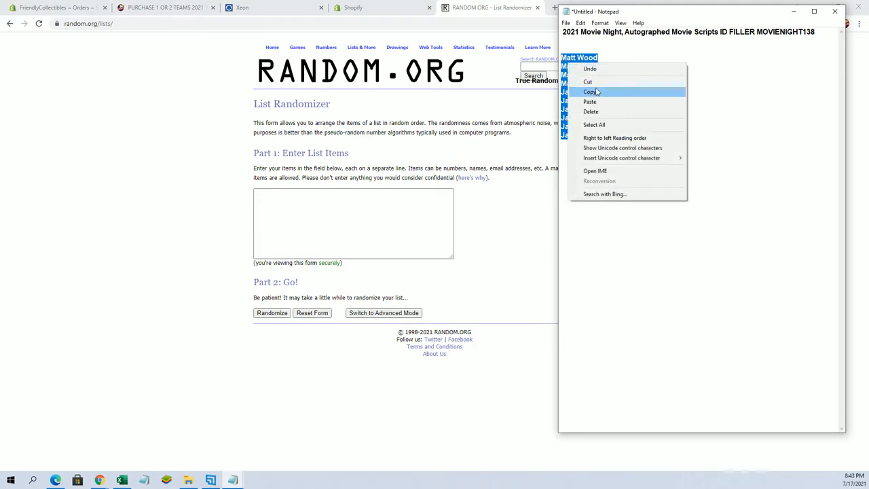
# Copy the highlighted giveaway names in Notepad via the right-click menu
pyautogui.rightClick(320, 211)
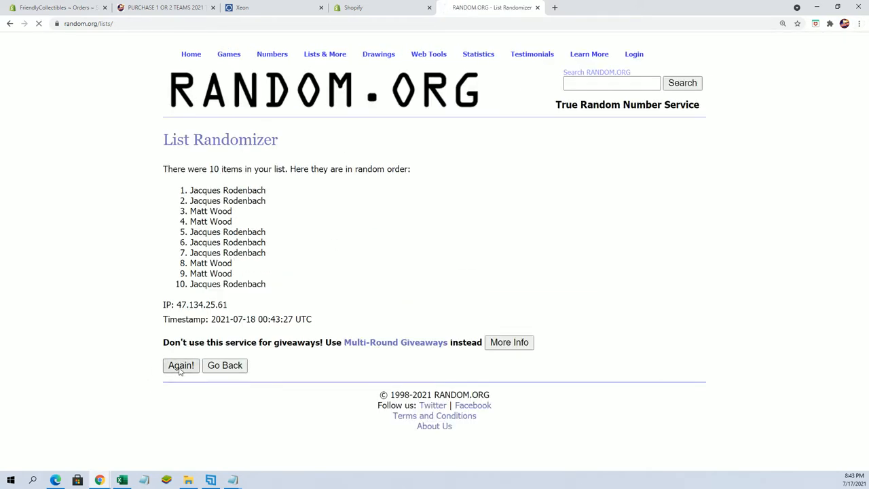
# Re-randomize the ten-name list with Again! until it reports 7 randomizations
pyautogui.click(180, 366)
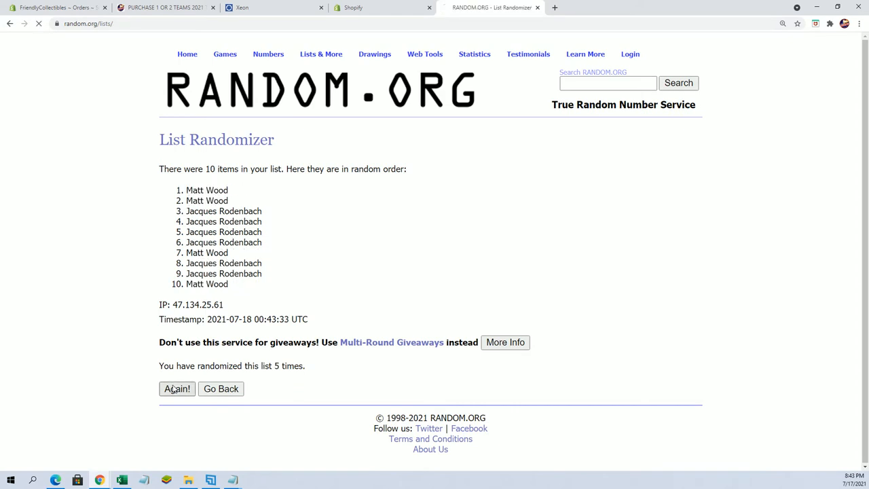
pyautogui.click(177, 389)
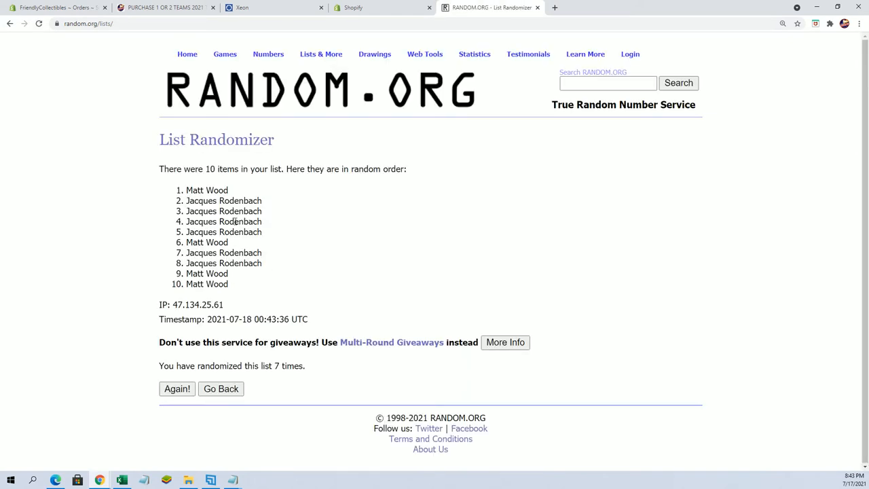
# Open the Non Sports Breaks collection tile on FriendlyCollectibles
pyautogui.moveTo(187, 190); pyautogui.dragTo(271, 211)
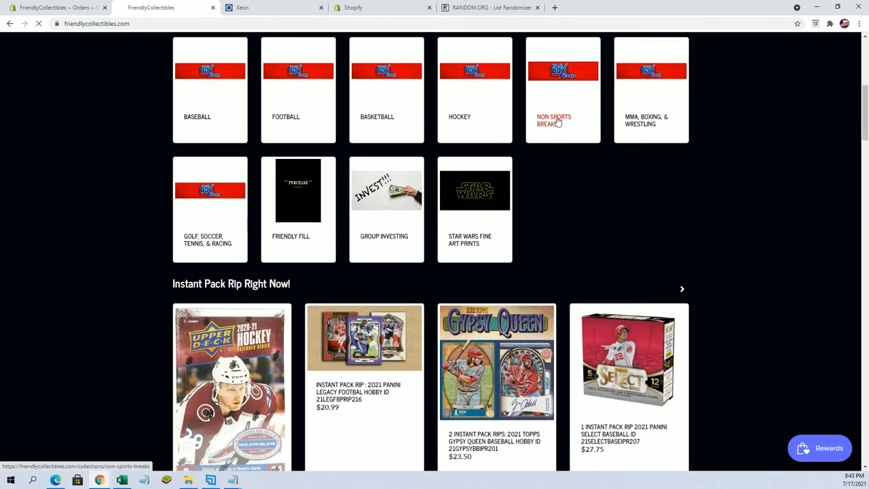
pyautogui.click(554, 120)
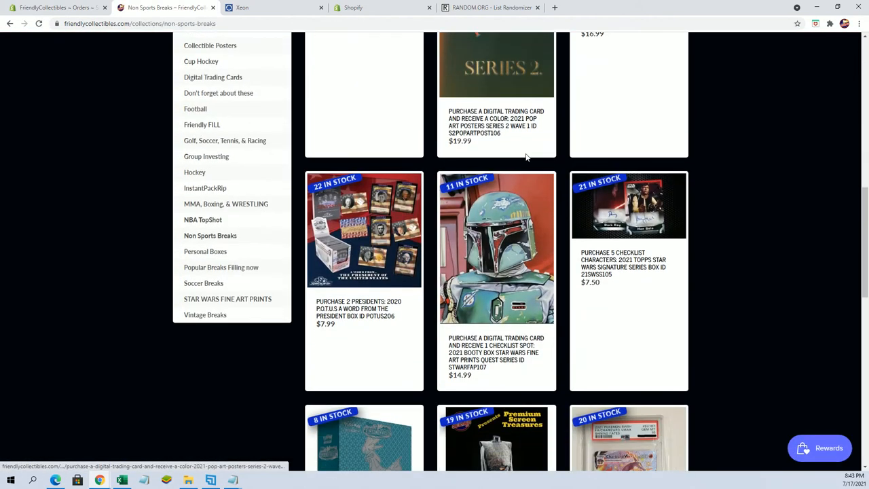